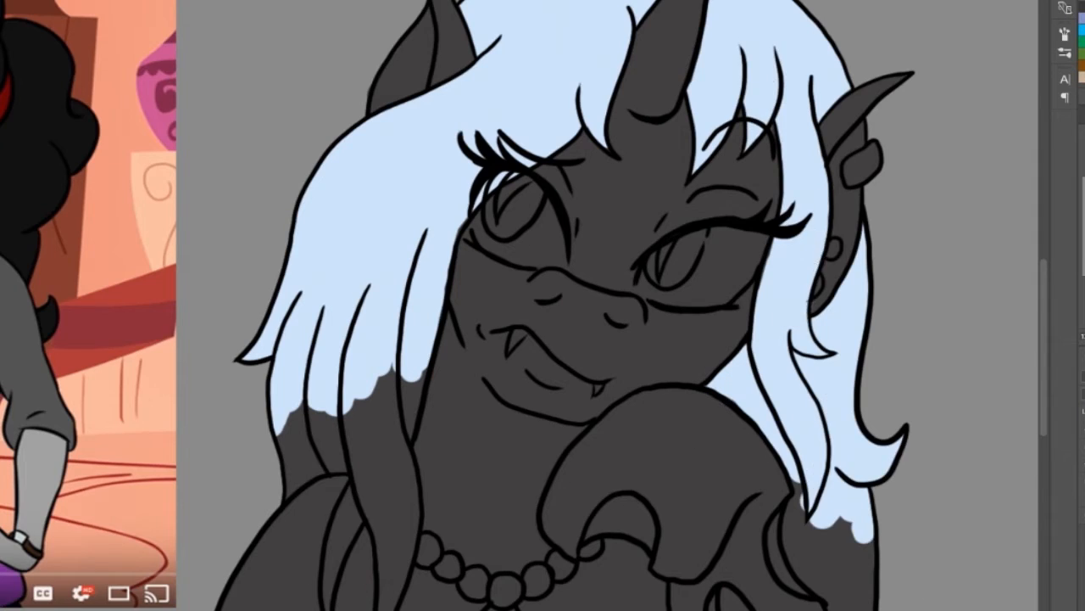
scroll("down", 3)
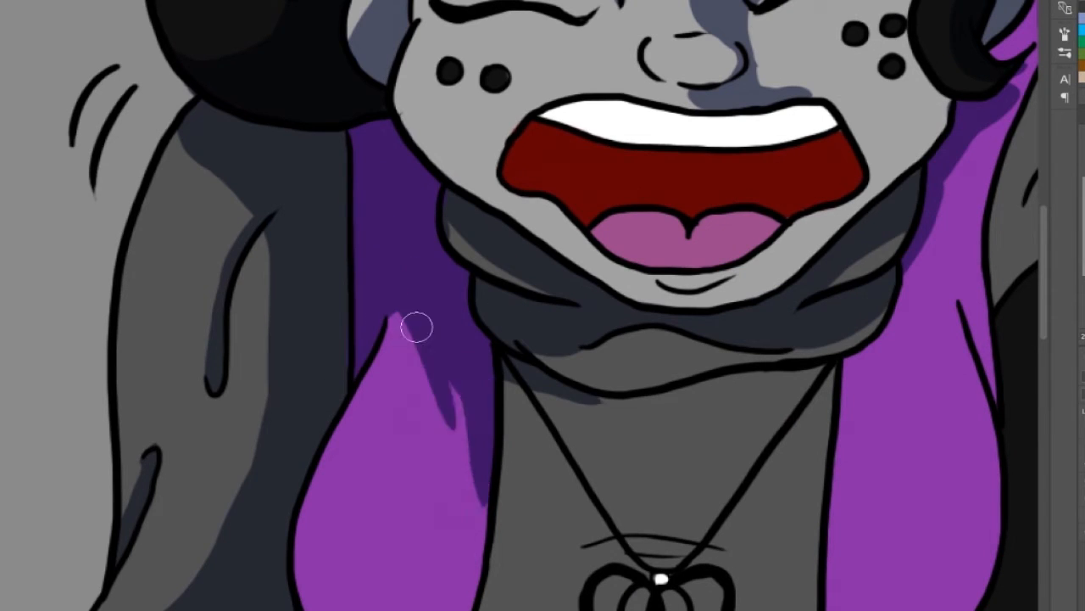
scroll("down", 3)
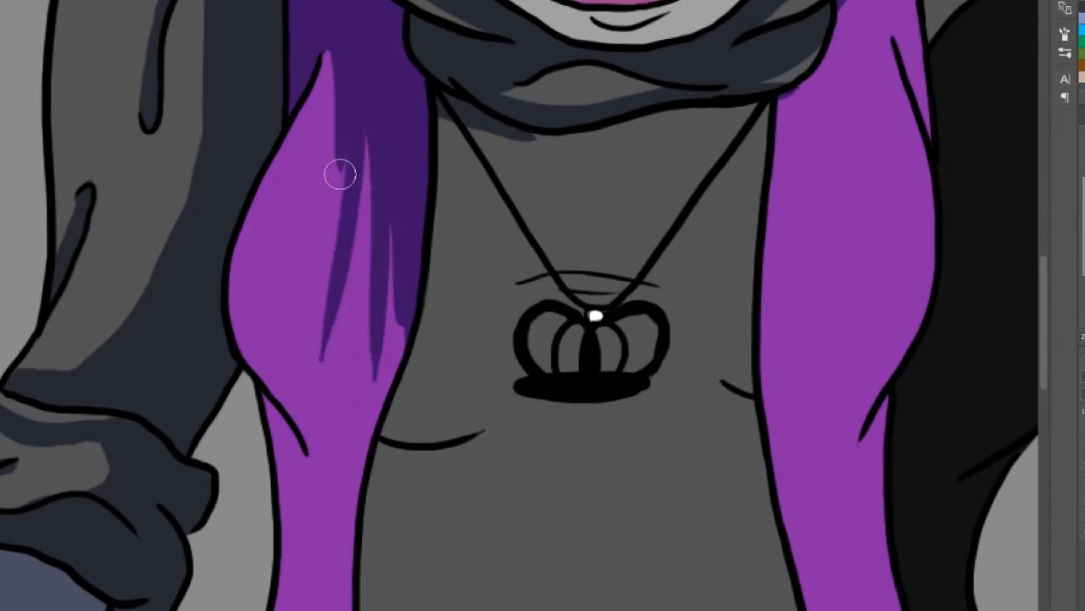
scroll("down", 3)
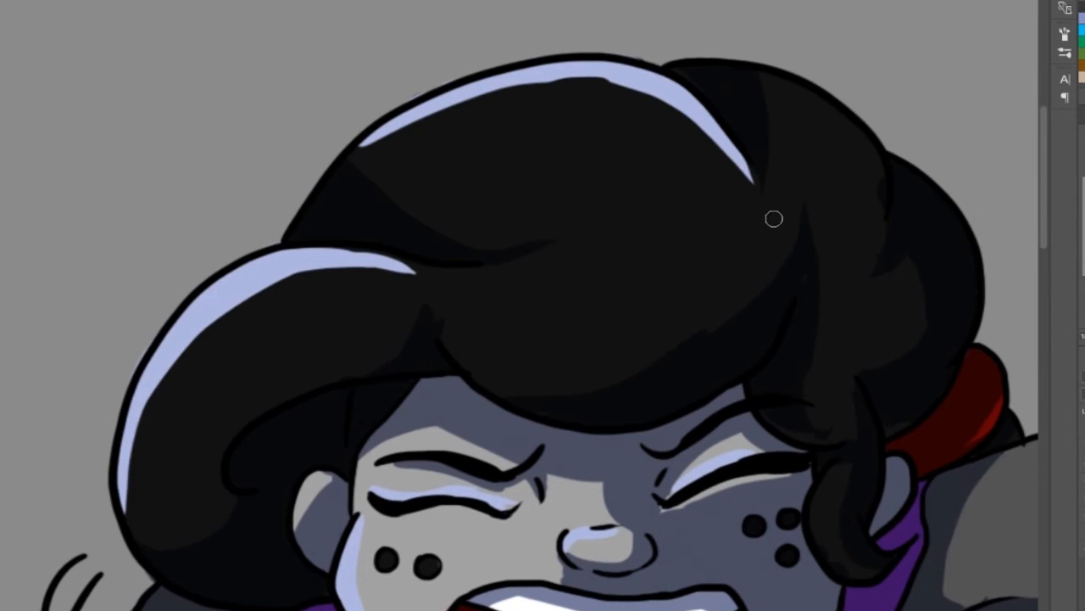
scroll("down", 3)
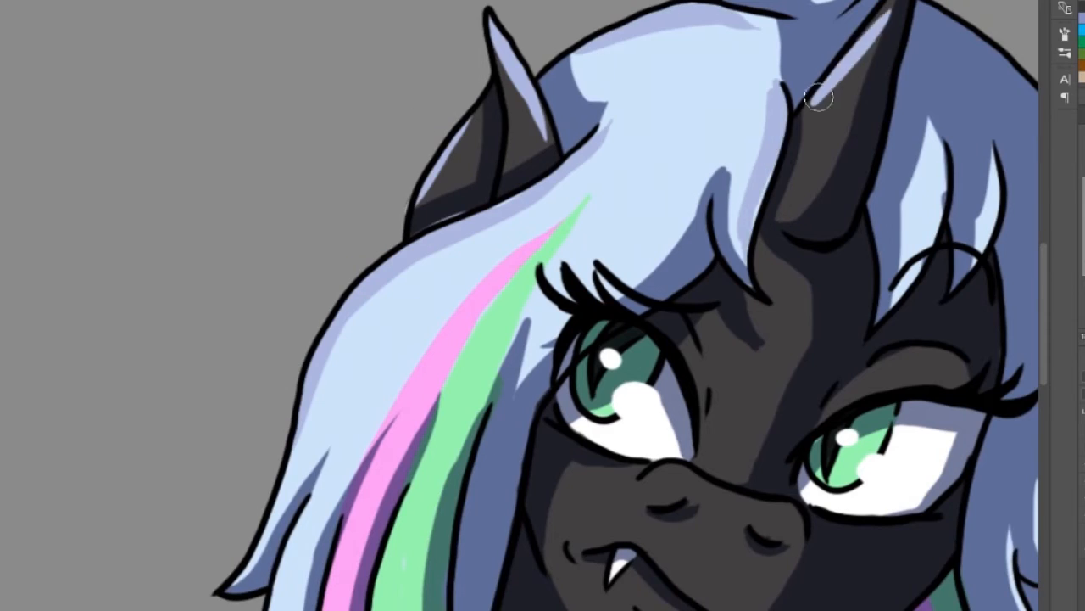
scroll("down", 3)
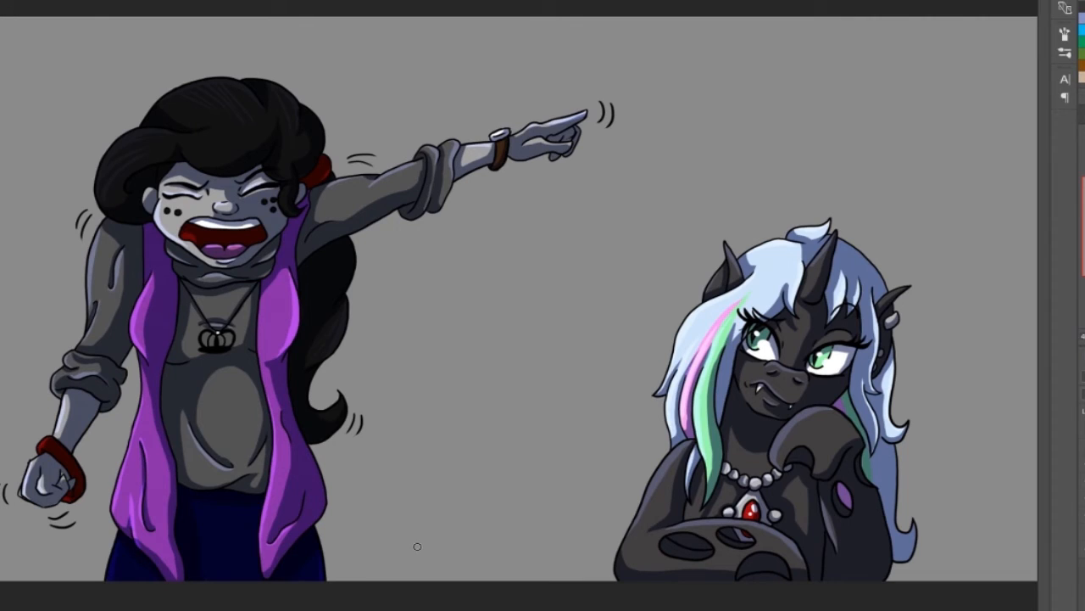
mouse_move(670, 563)
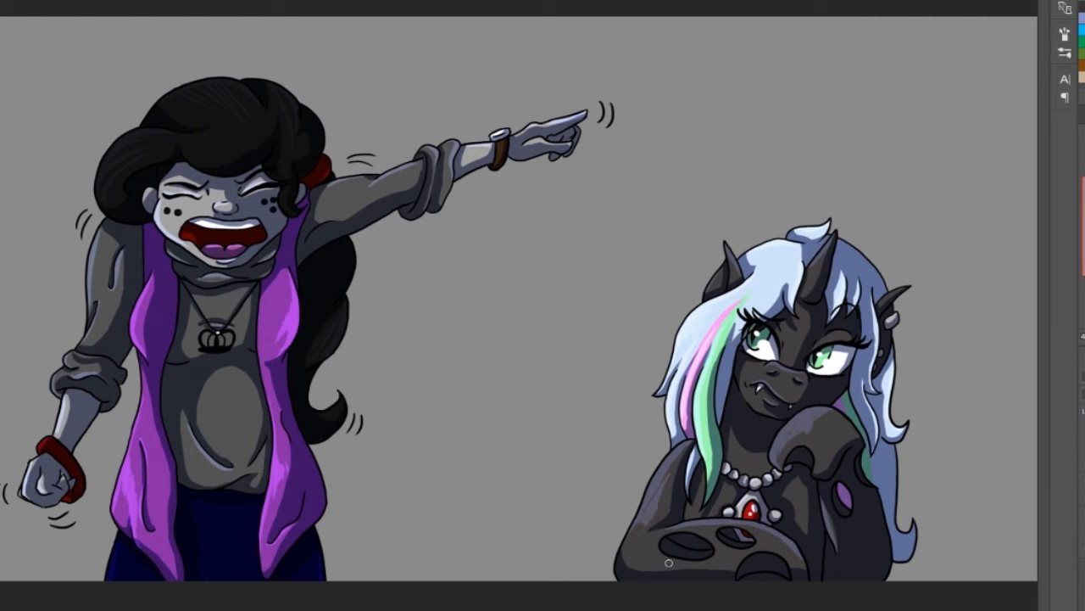
type("#EarnTheRespect")
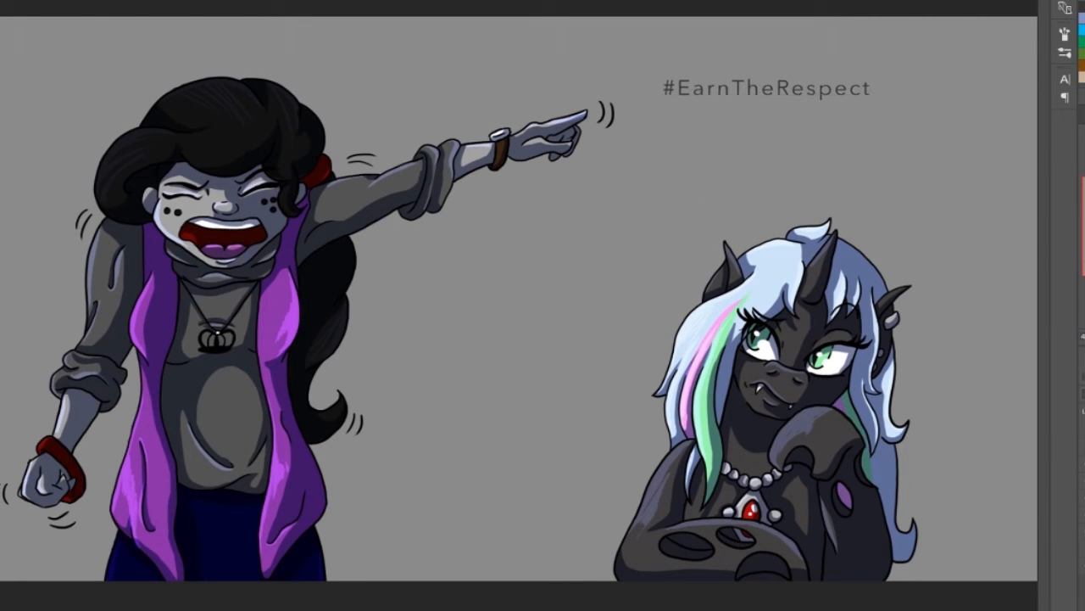